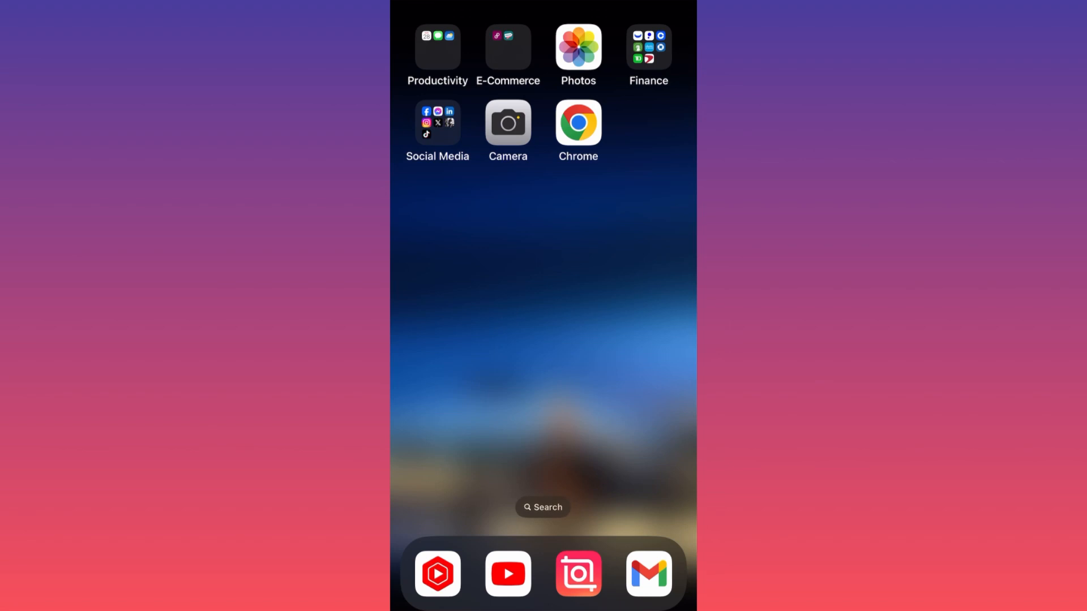
Launch the YouTube app from the dock
click(508, 573)
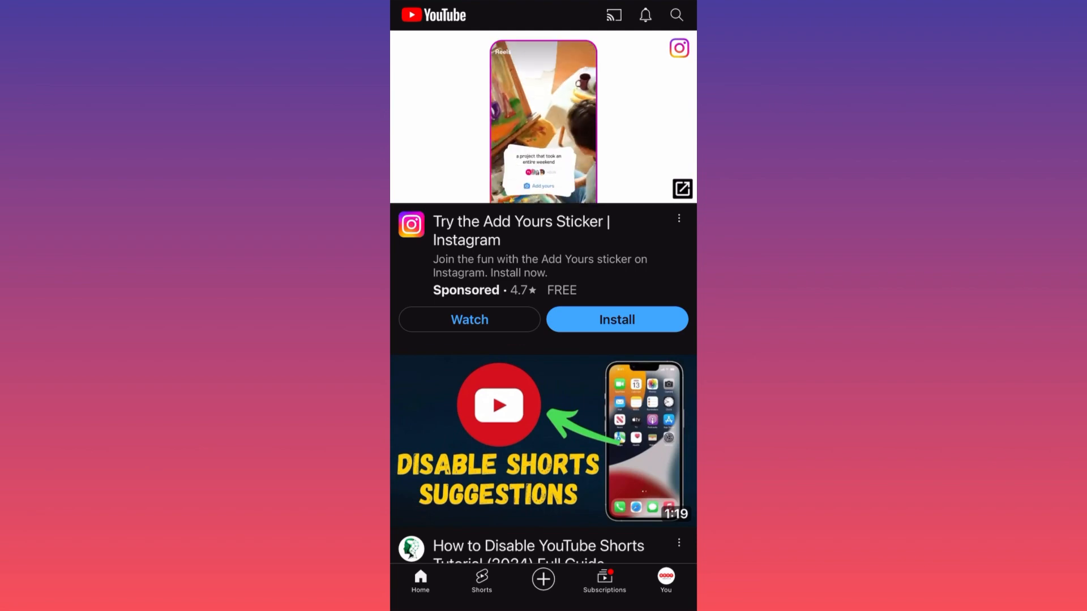
Start a new upload with the 0:13 MGM night clip from Recents
click(543, 578)
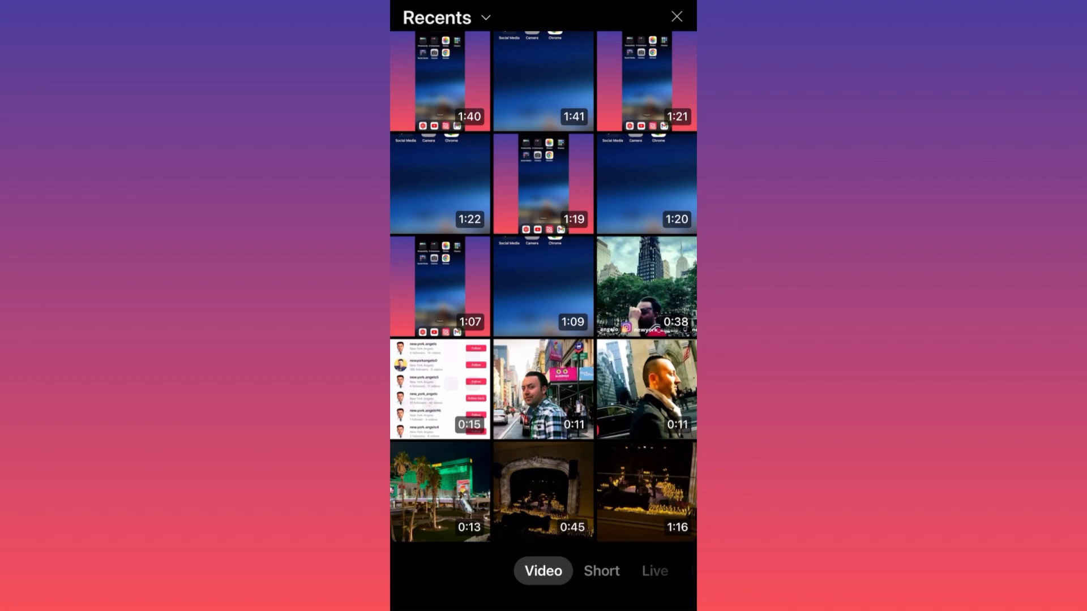
click(440, 492)
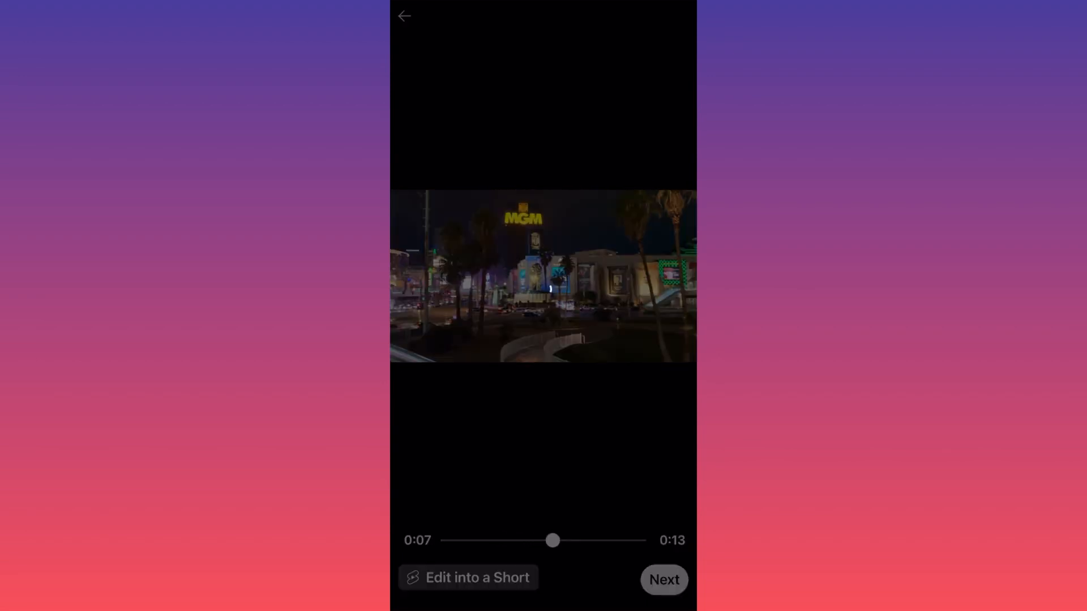
On the details page, replace the thumbnail with the yellow Ferrari coastal-road photo
click(663, 579)
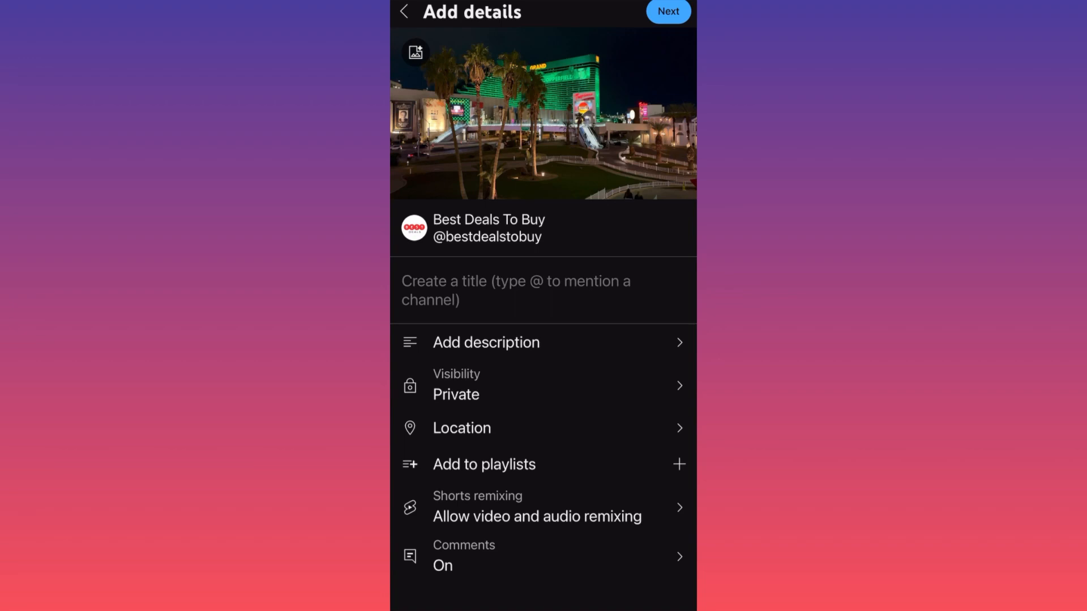
click(414, 52)
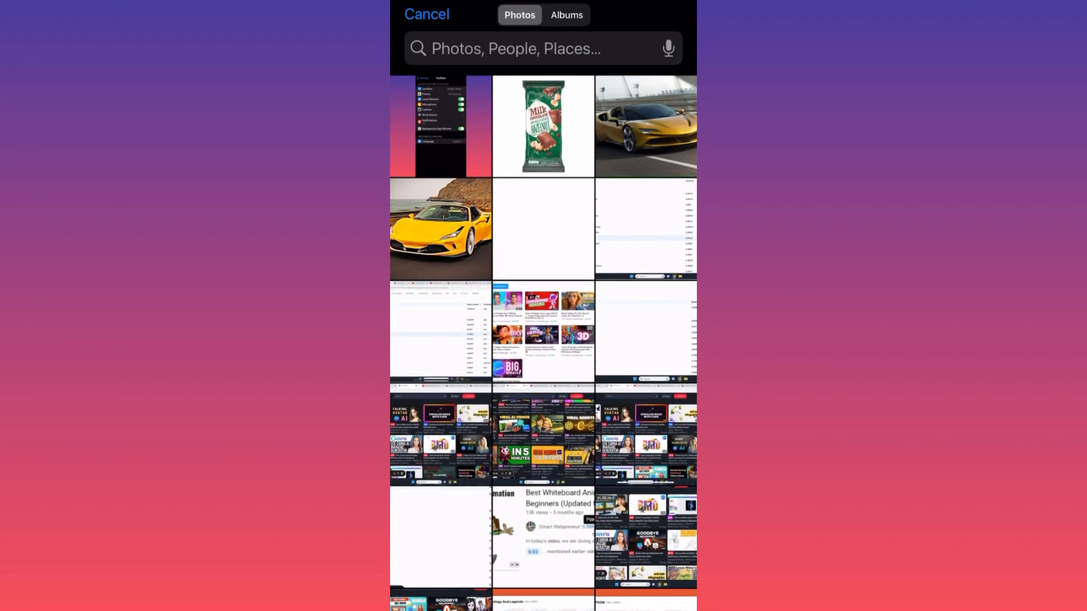
click(440, 229)
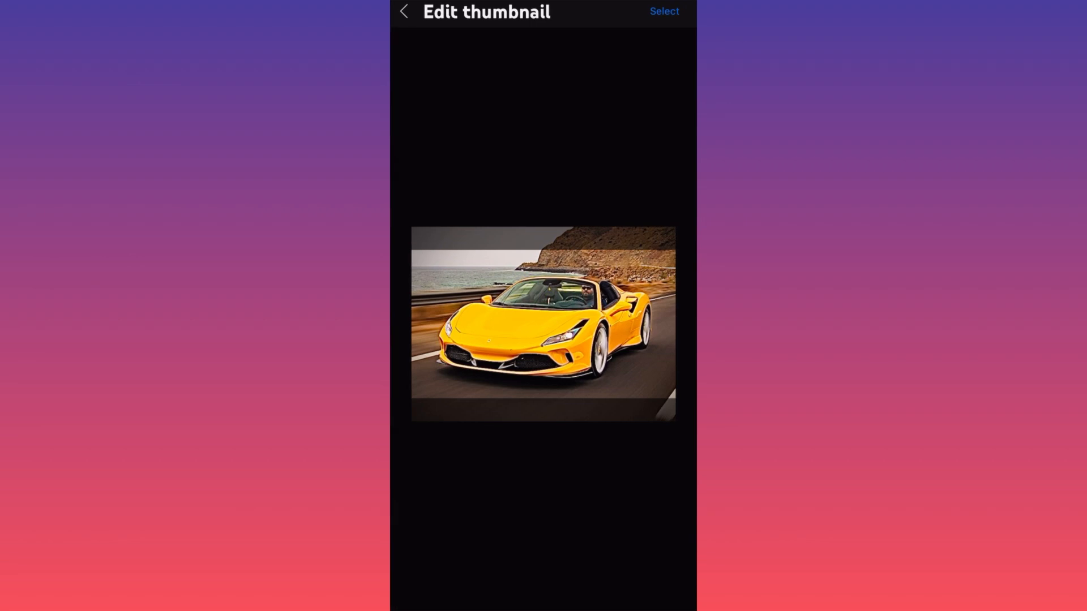
click(662, 11)
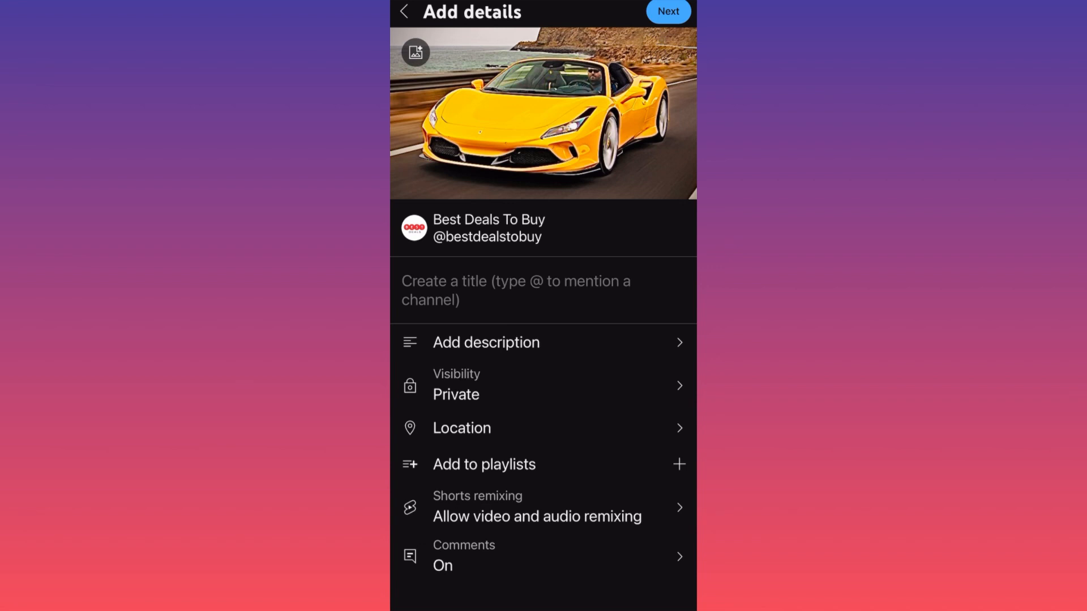
Enter the title 'Ferrari Monza Test Drive 2024' and start the description with 'Engine'
click(543, 289)
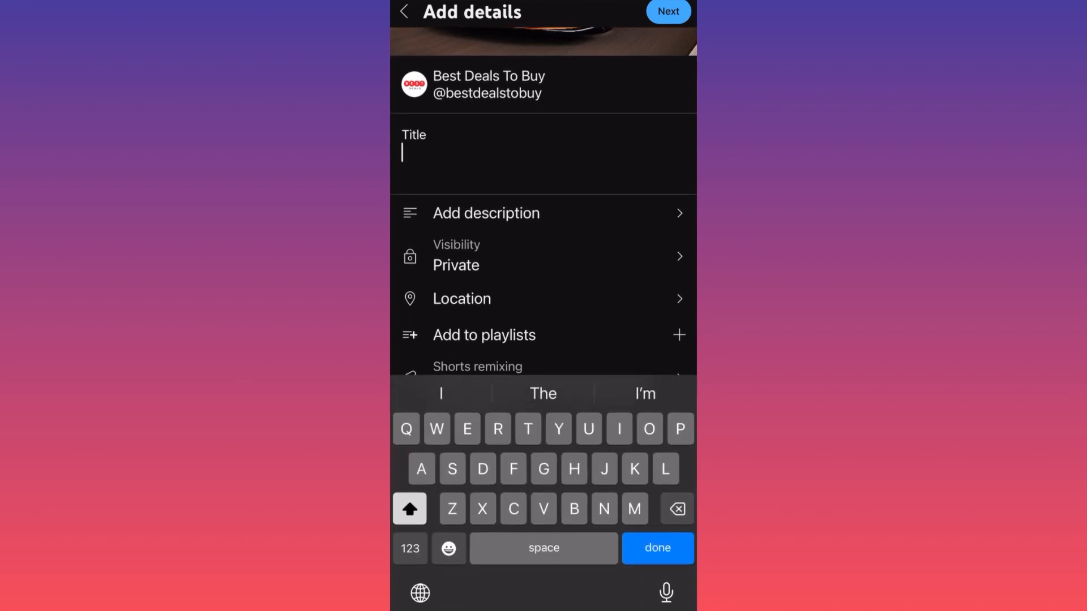
text(Ferrari Monza T)
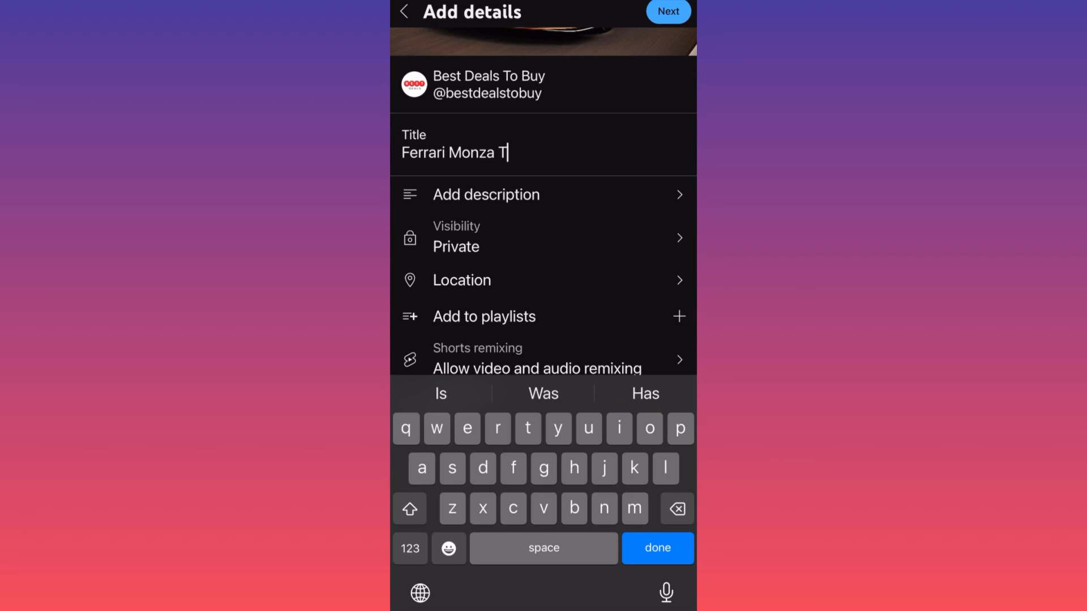
text(est Drive)
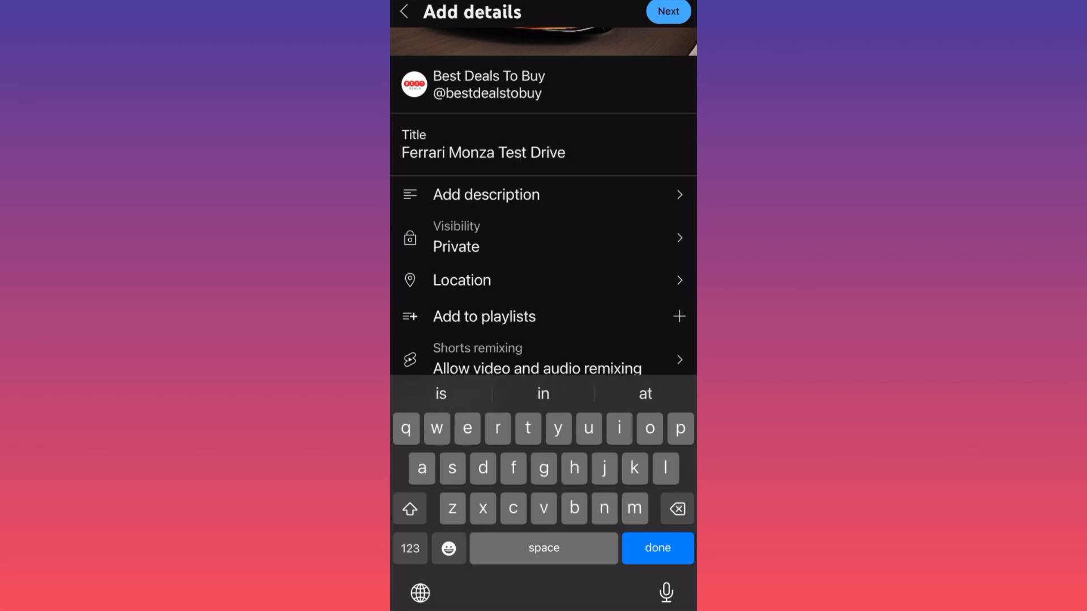
text(2024)
text(Engine)
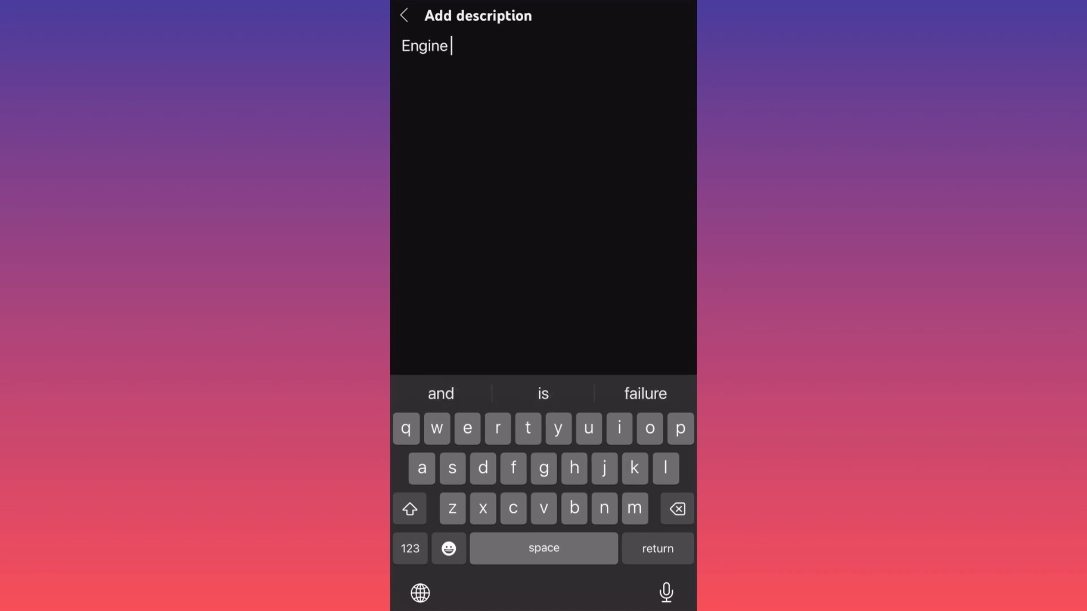
text(cold)
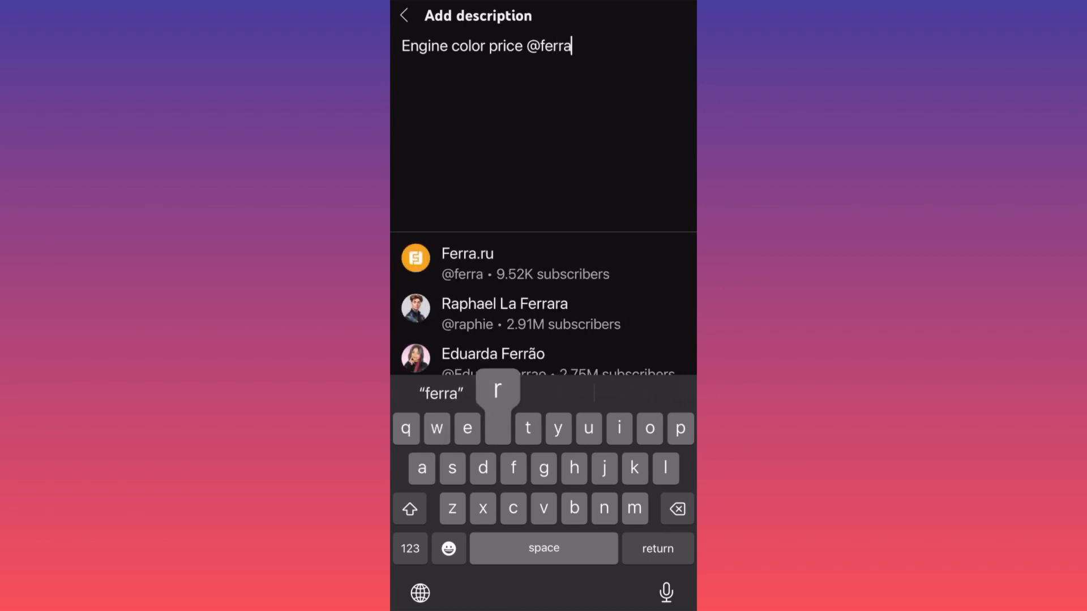
text(i)
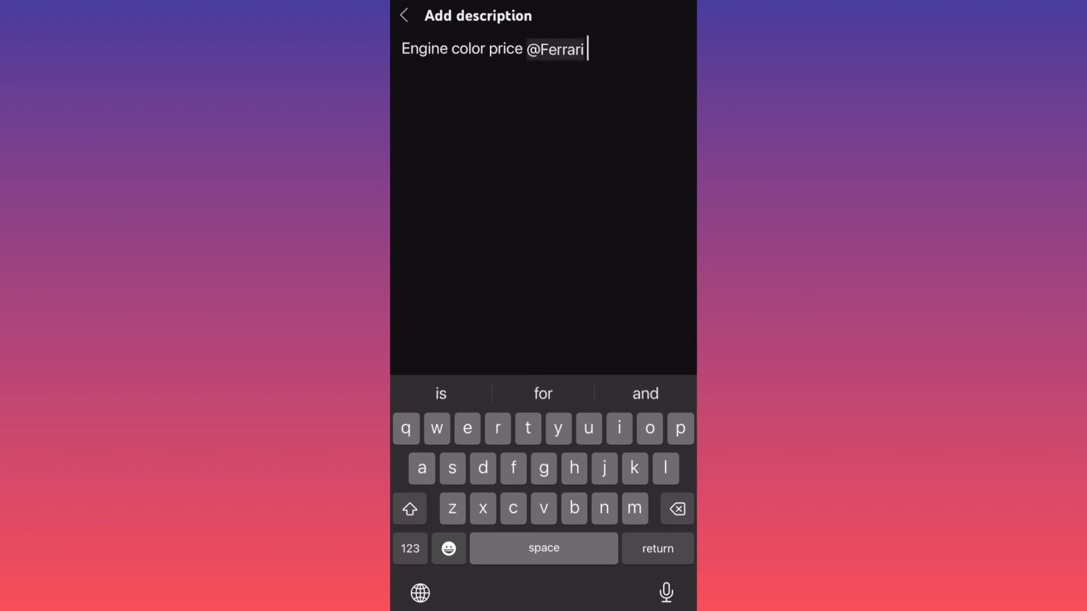
click(404, 13)
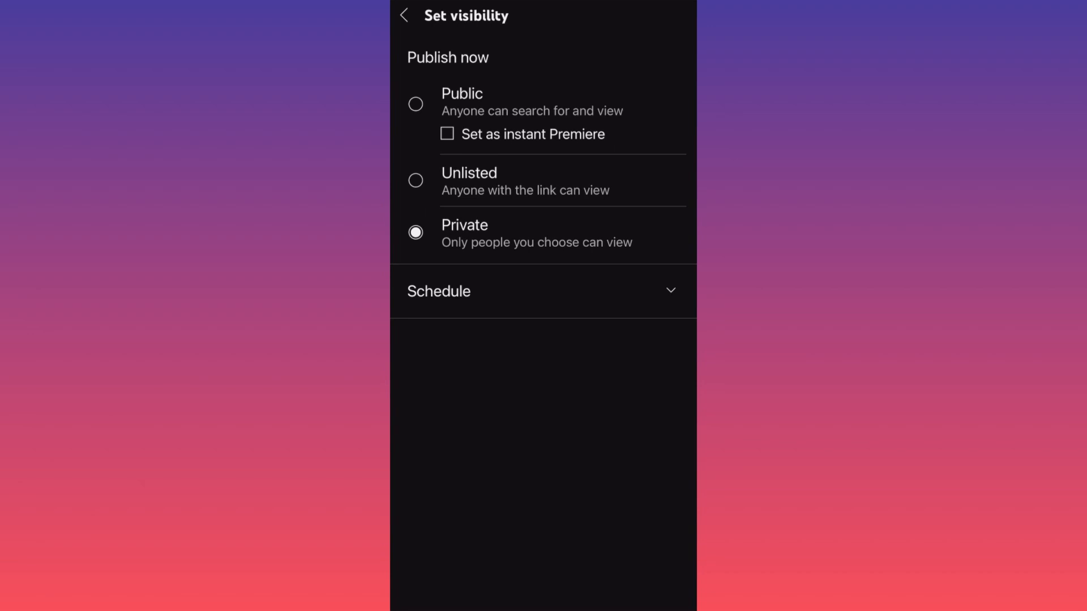
Leave visibility as Private and search locations for 'Mal'
click(403, 15)
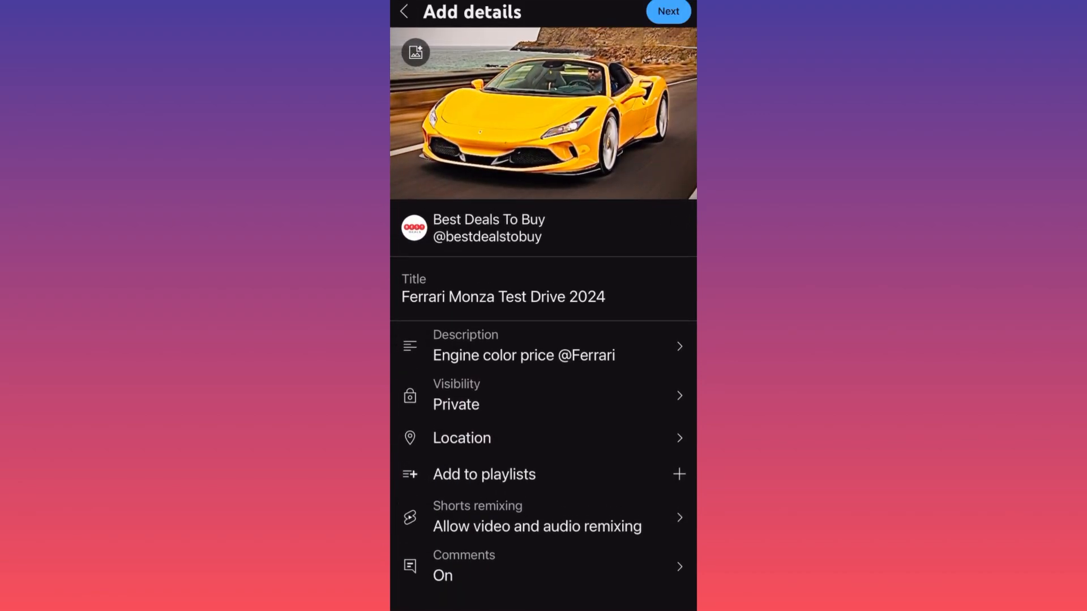
click(461, 437)
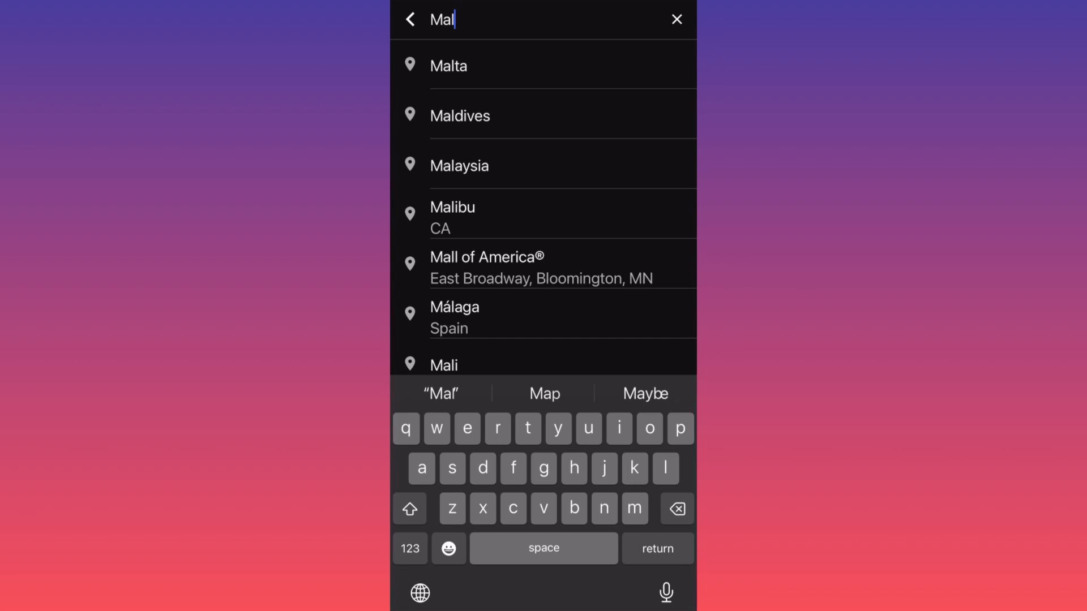
Pick Malibu, CA as location, then mark the audience as not made for kids
click(452, 206)
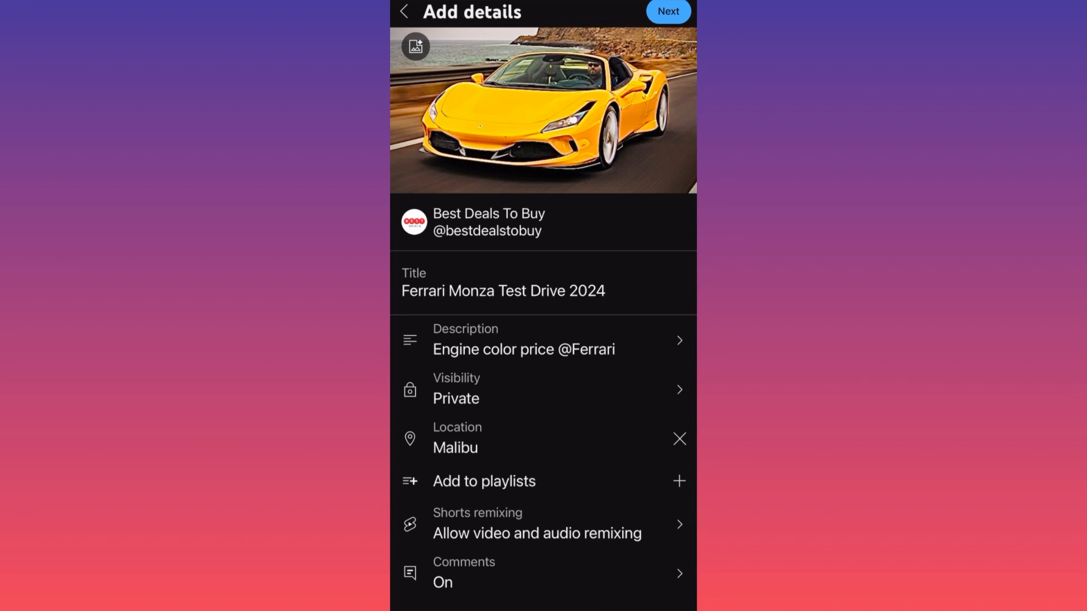
click(667, 11)
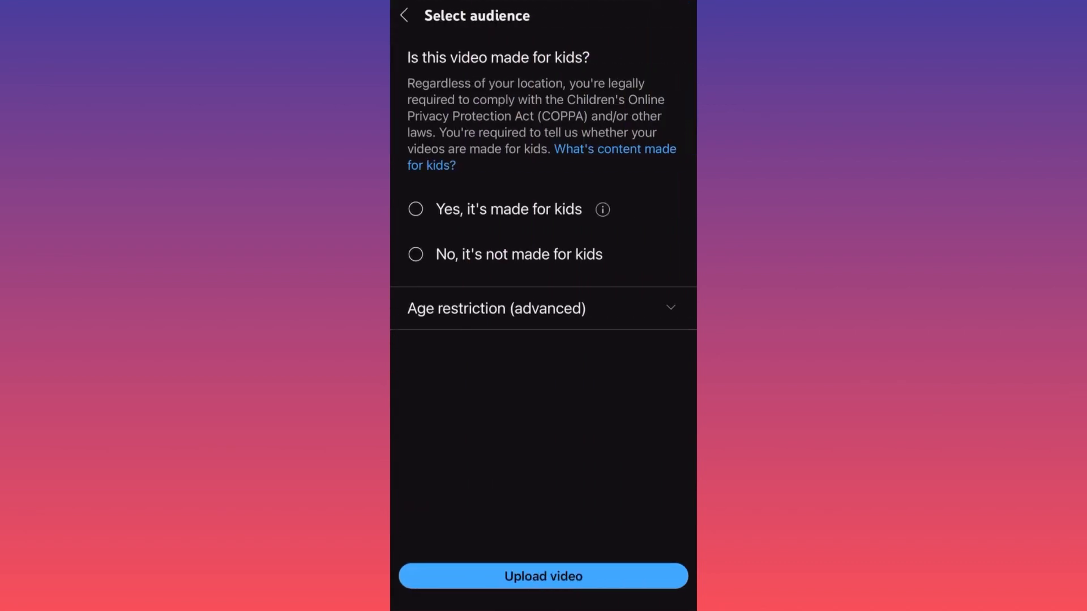
click(415, 253)
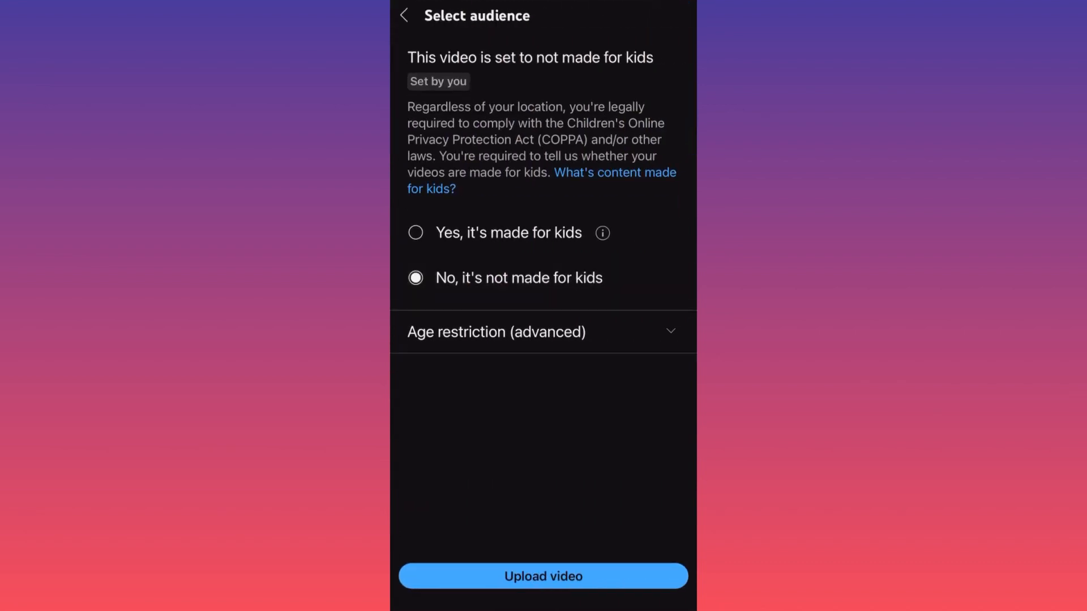